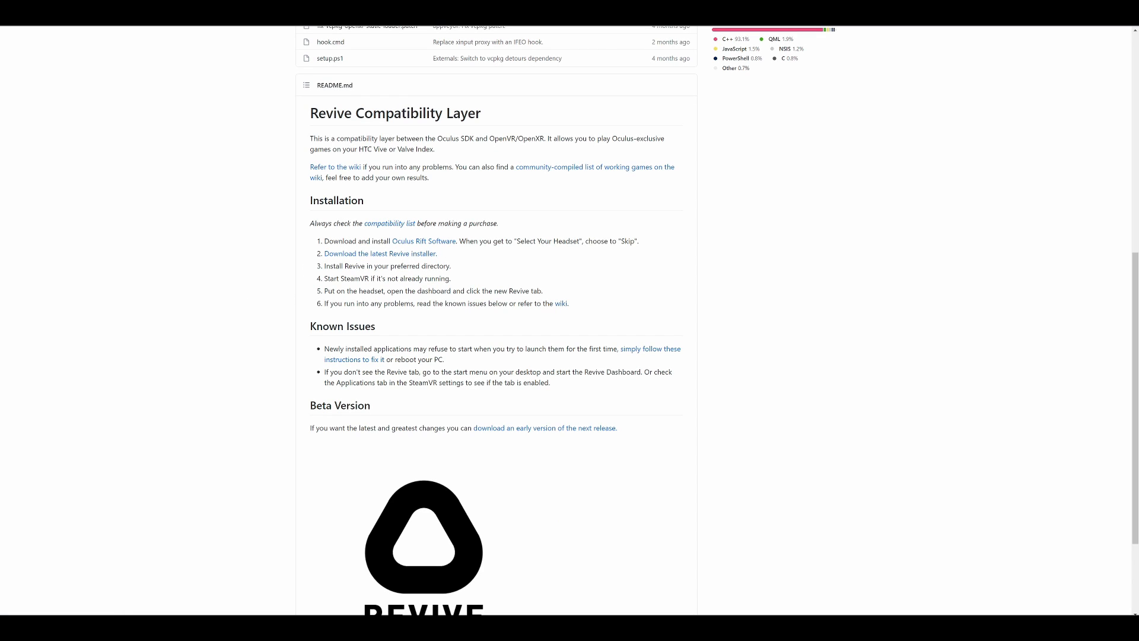
Download and run the latest Revive installer, keeping the default install folder.
left_click(379, 253)
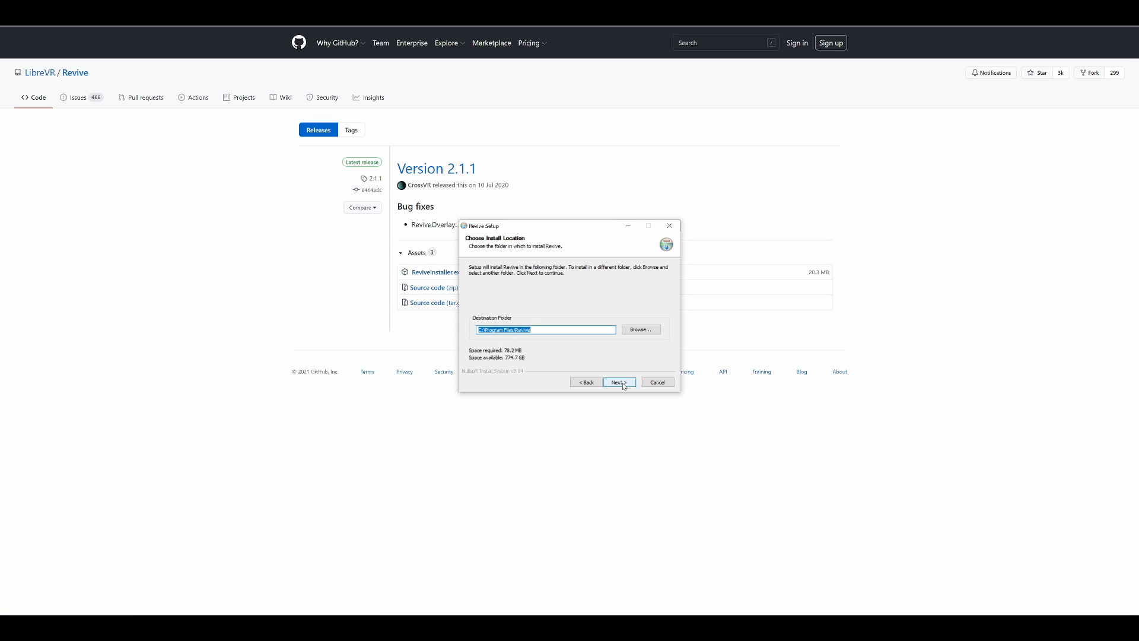
left_click(617, 382)
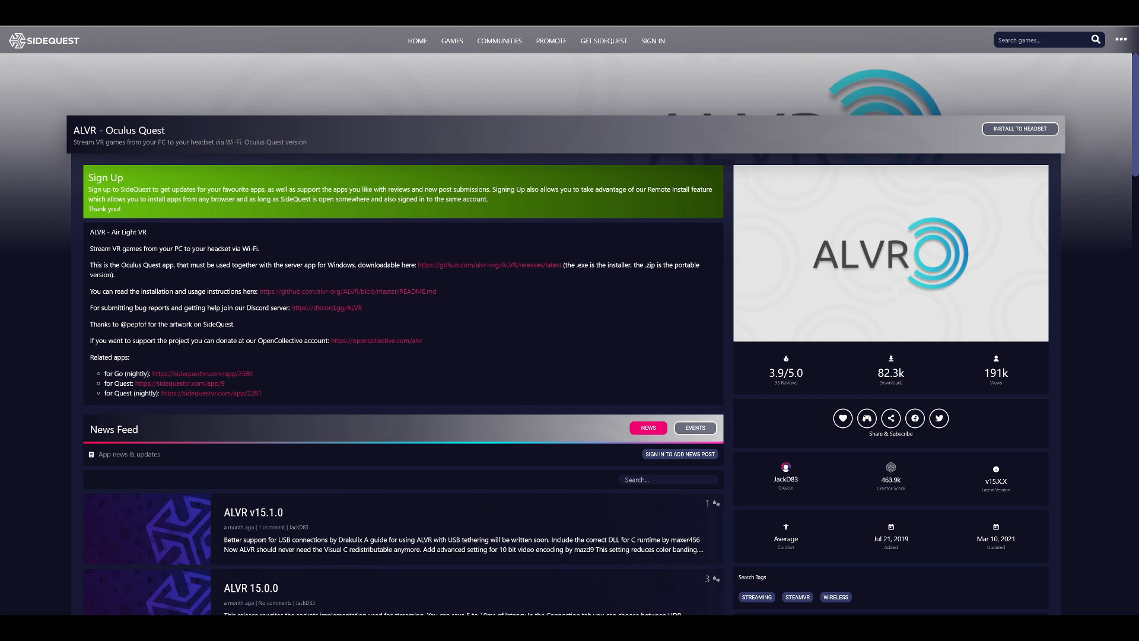
type("al")
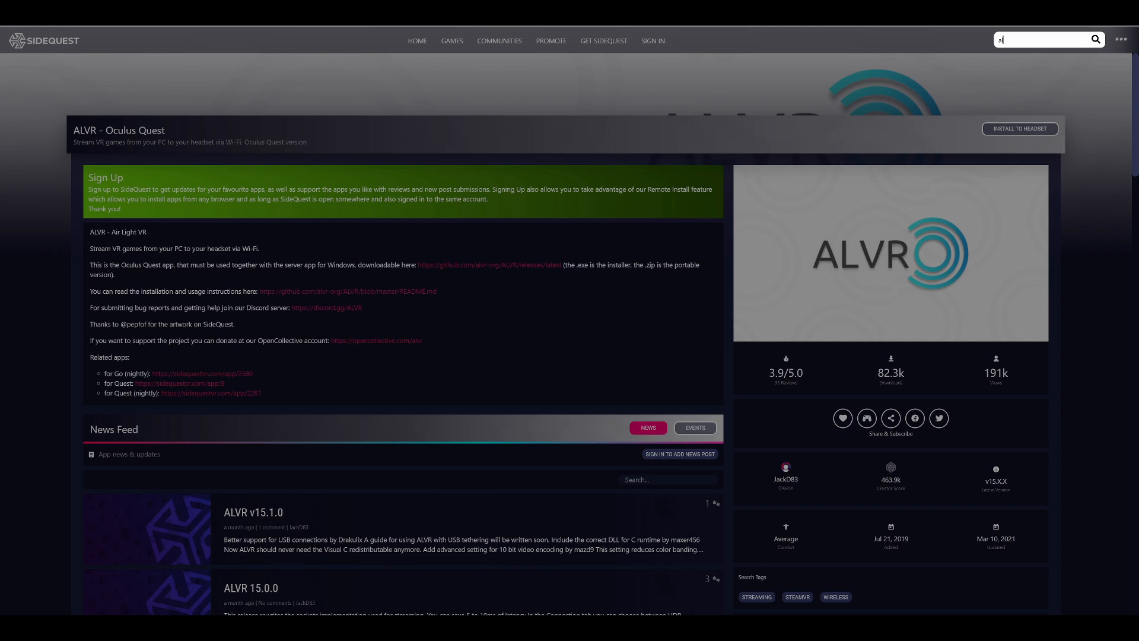
type("alvr")
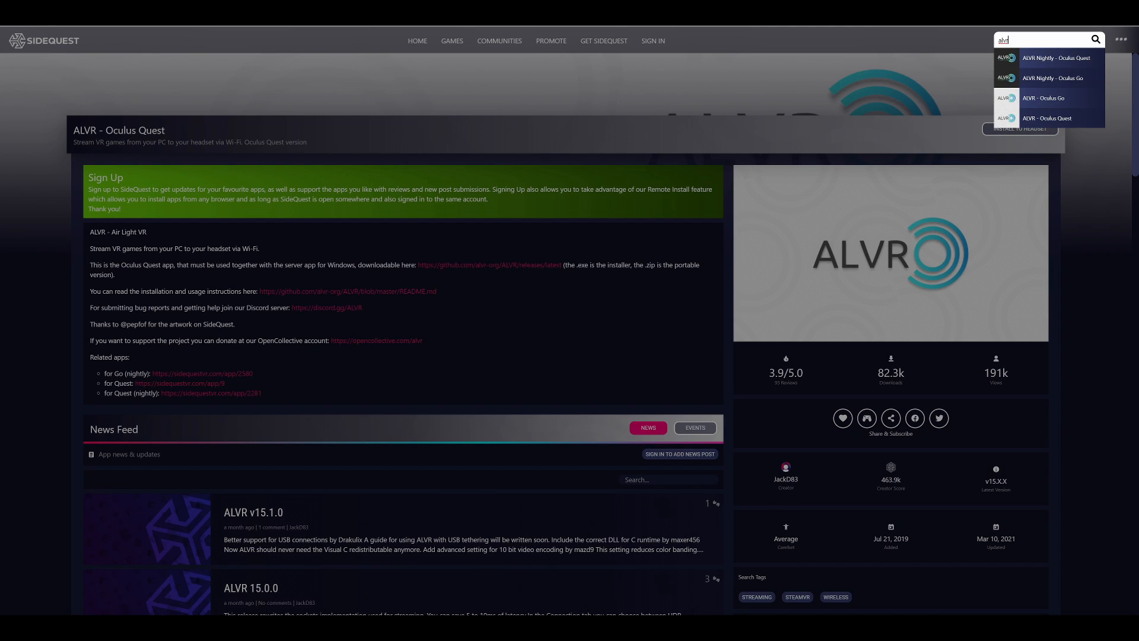
mouse_move(987, 121)
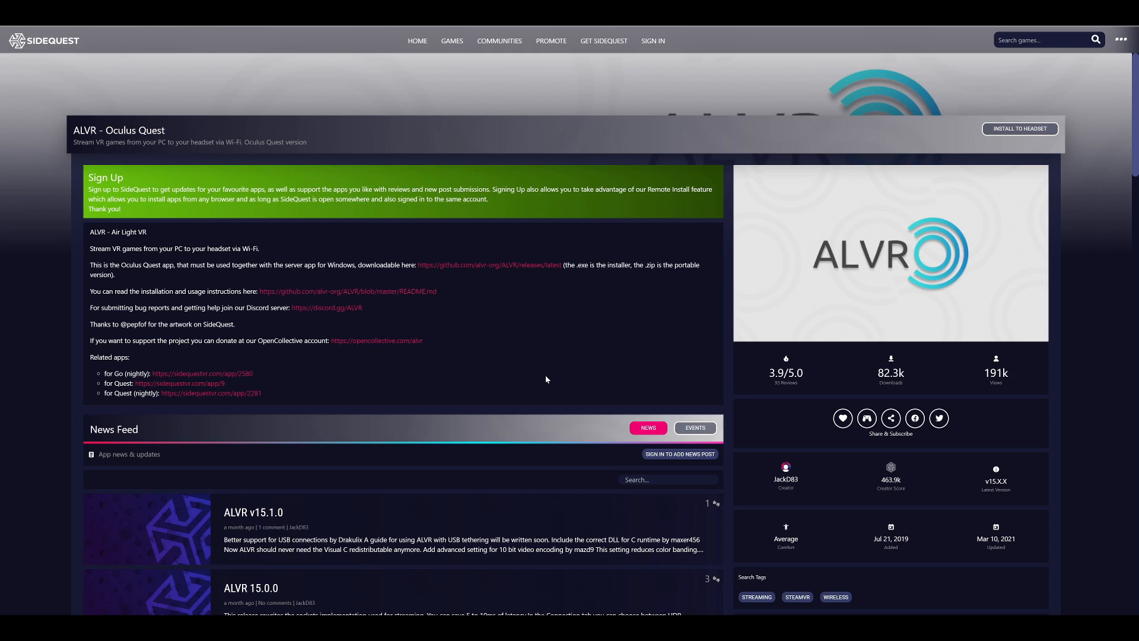
mouse_move(534, 378)
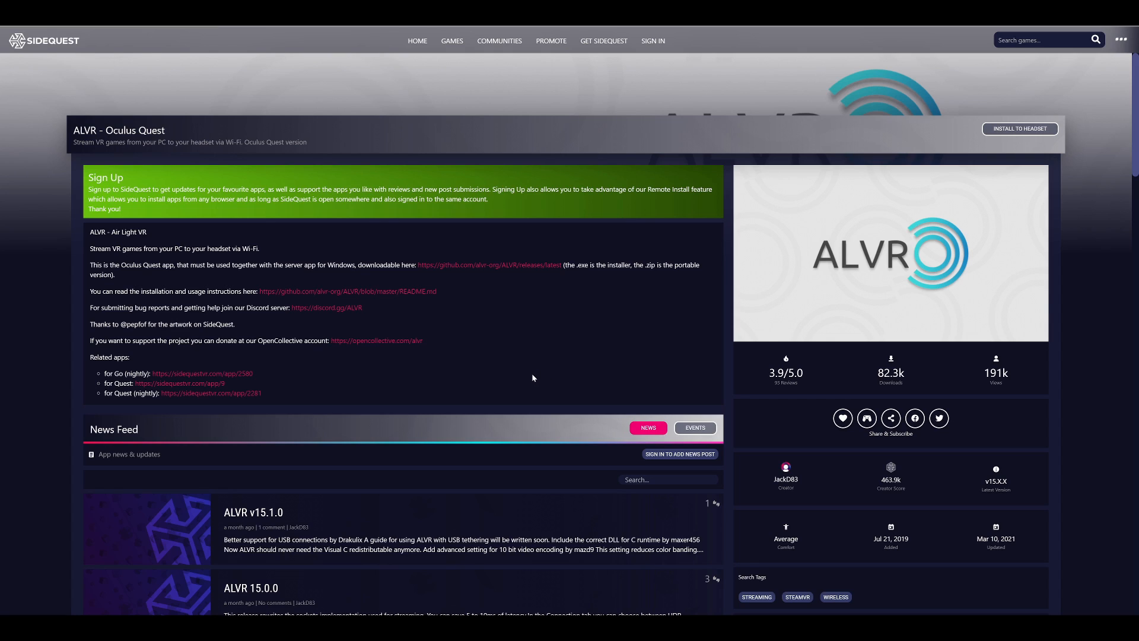
mouse_move(537, 374)
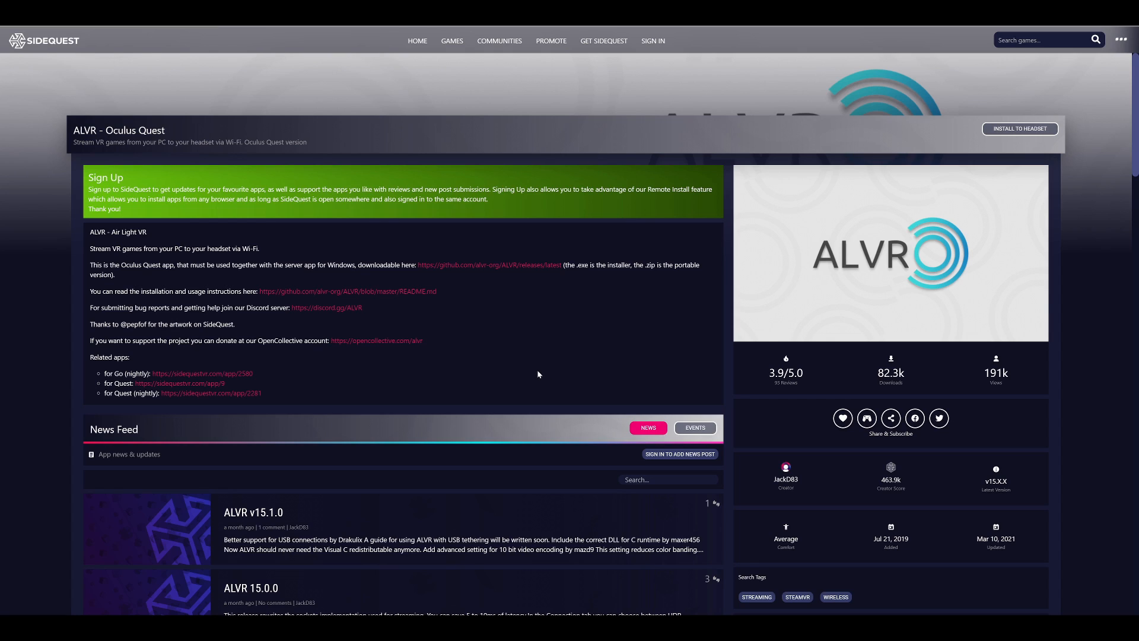
mouse_move(517, 267)
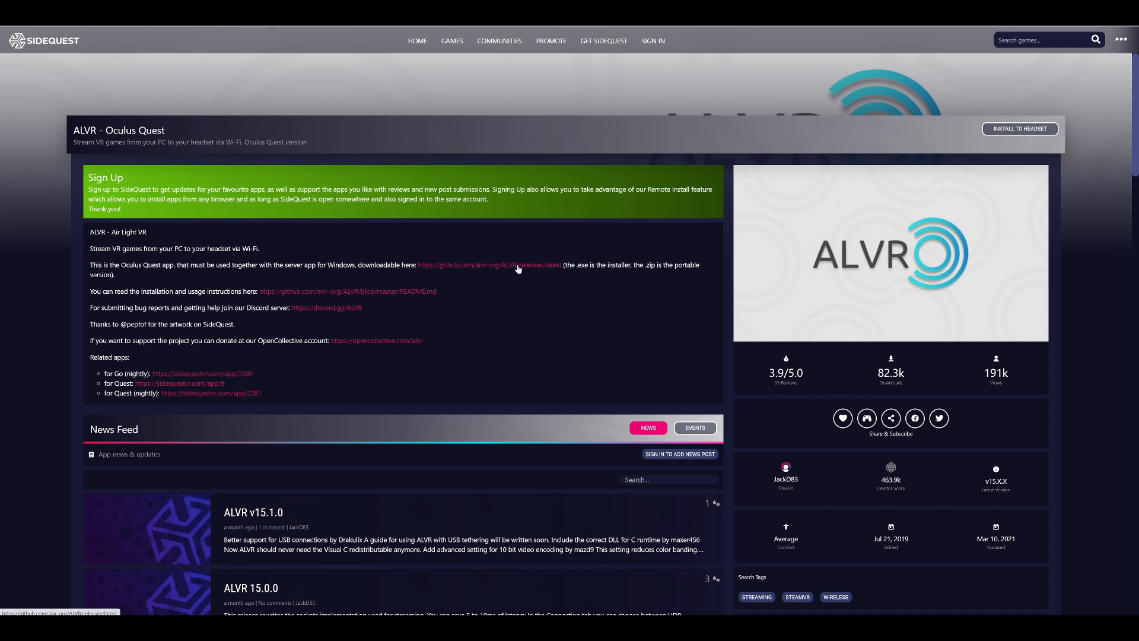
left_click(417, 40)
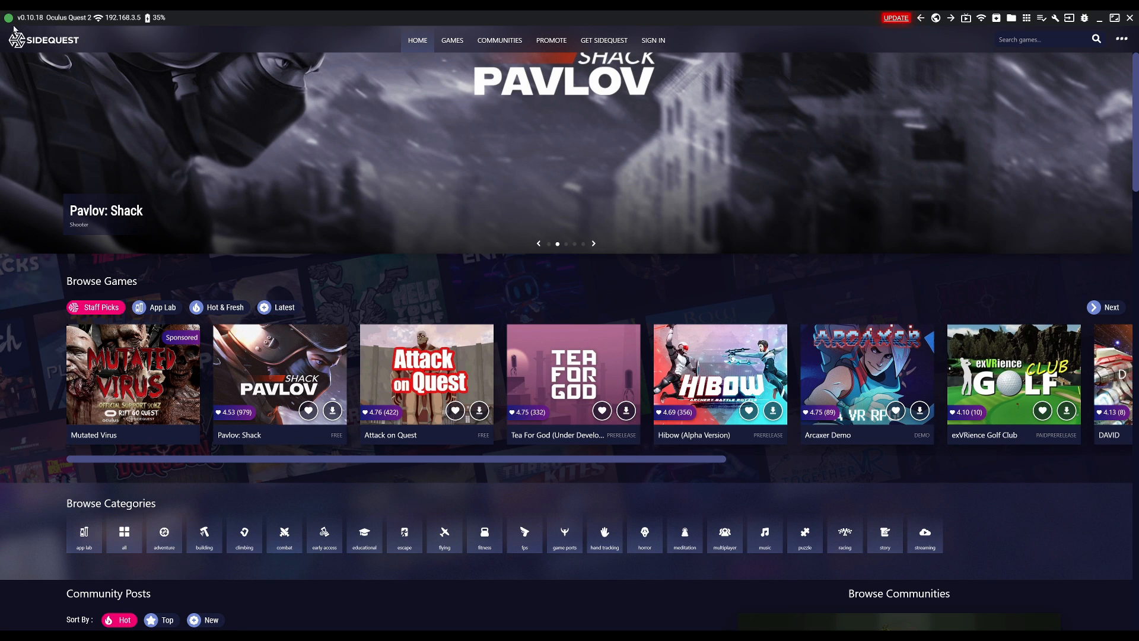
mouse_move(409, 201)
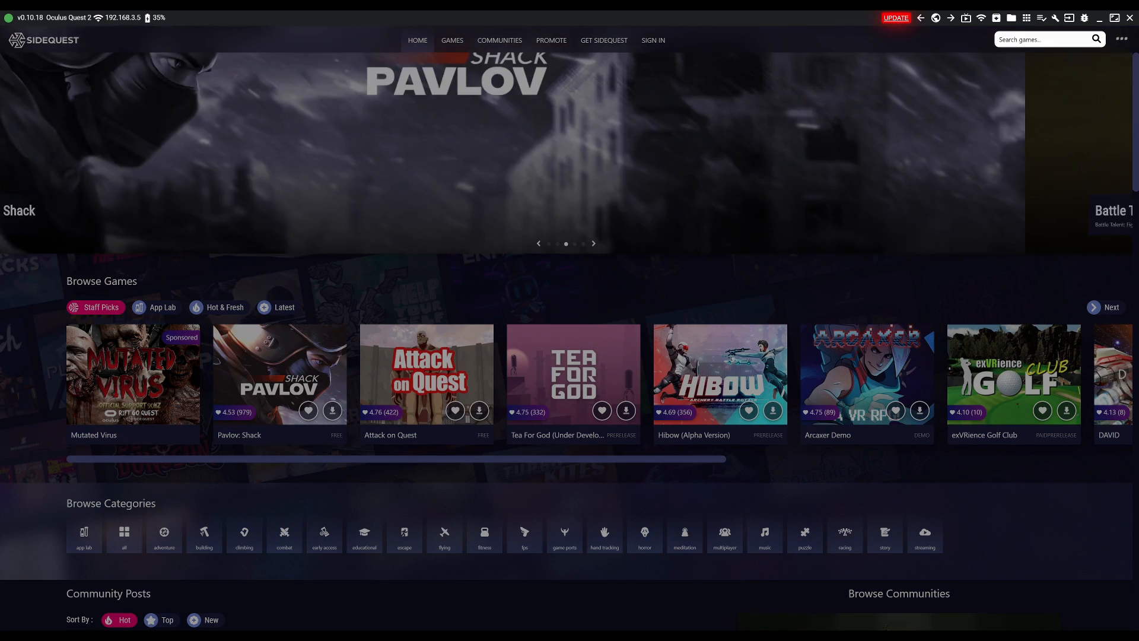
Find 'alvr' in SideQuest, open ALVR - Oculus Quest, then its PC server releases page.
type("alvr")
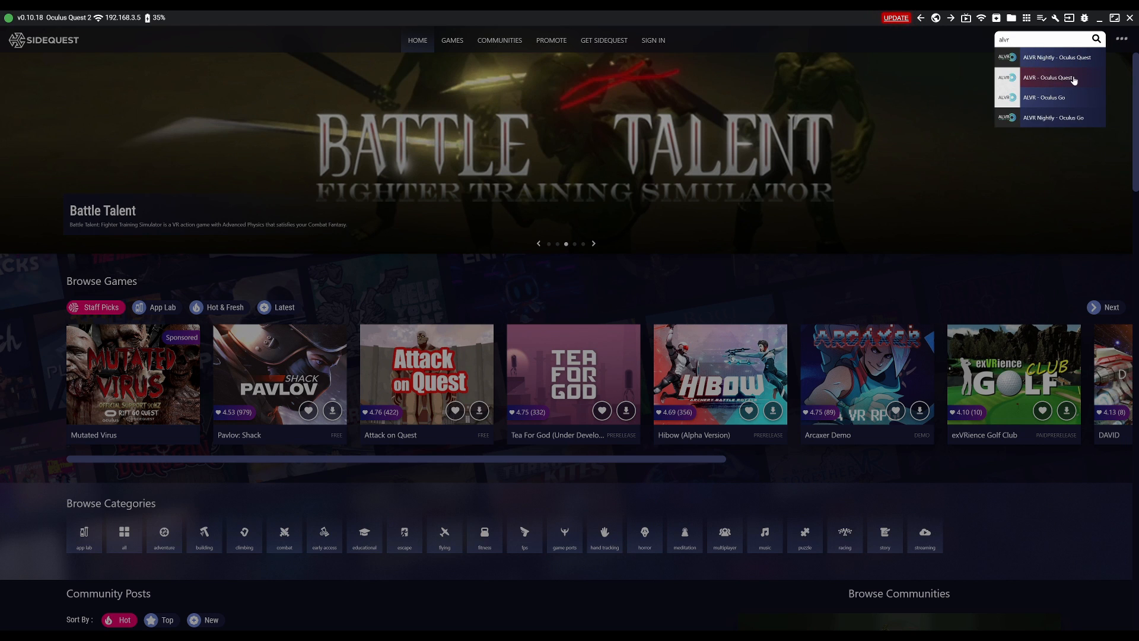
left_click(1051, 78)
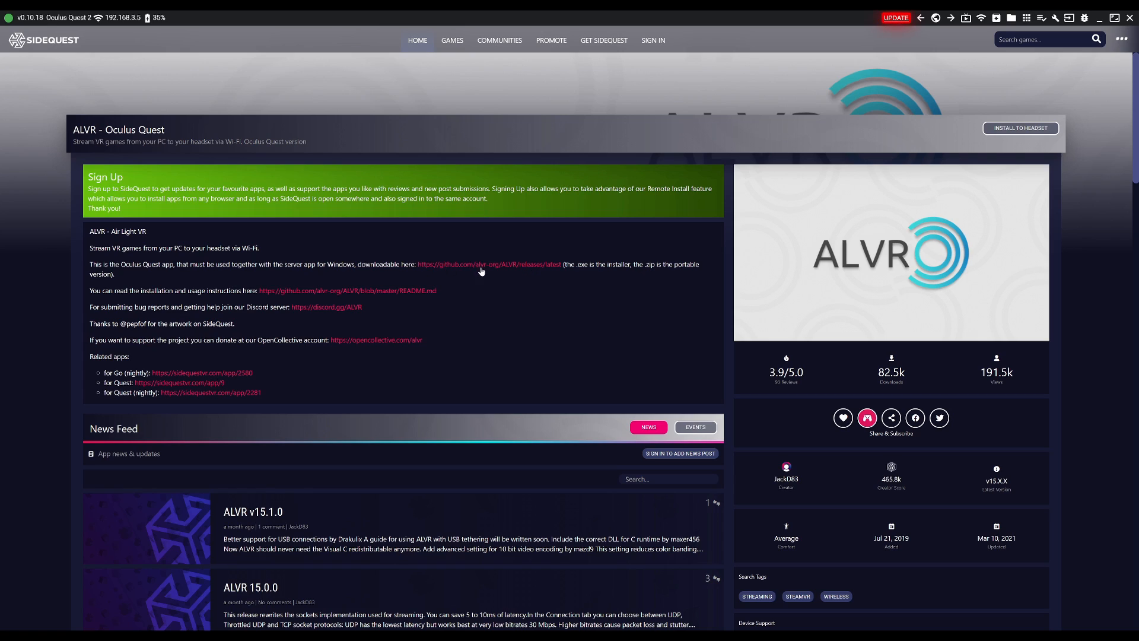
mouse_move(529, 338)
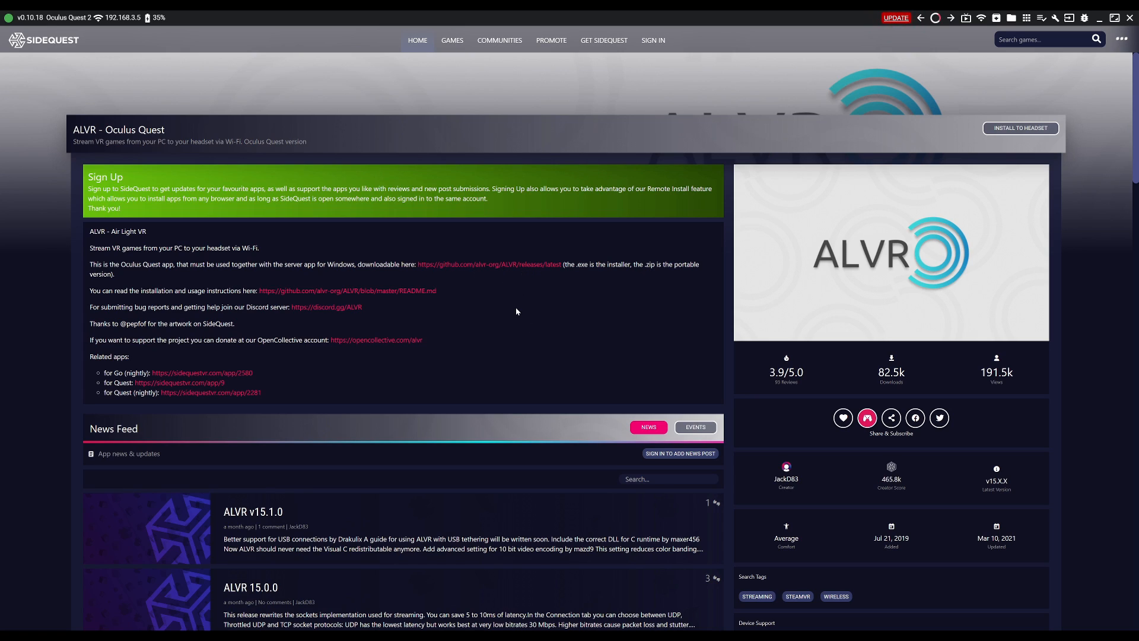
left_click(488, 263)
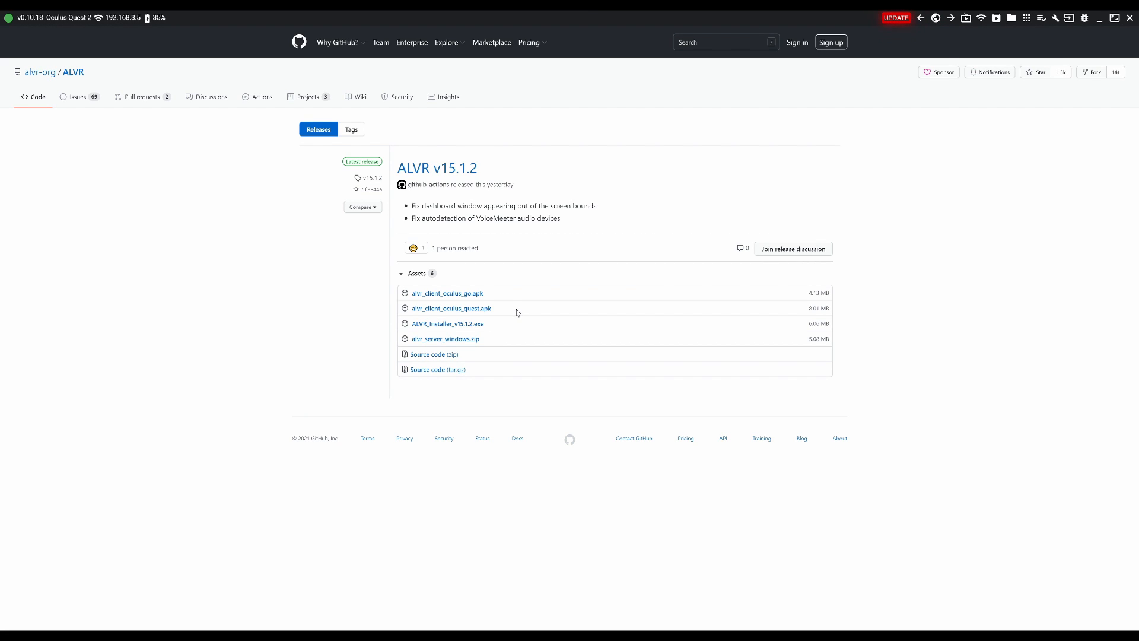
mouse_move(448, 323)
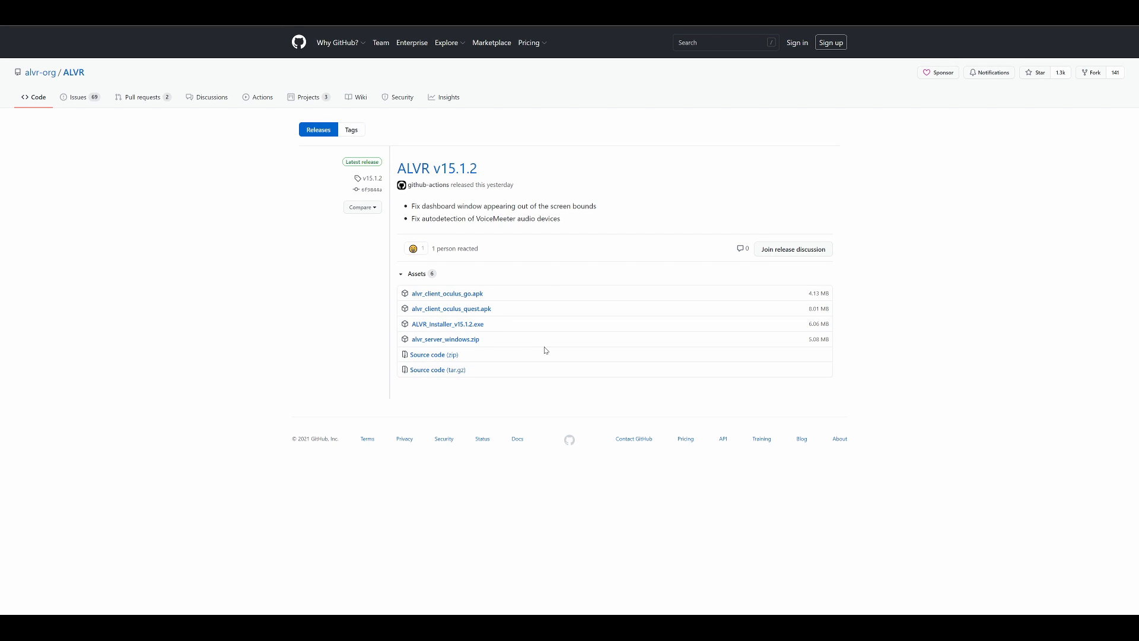
Download and run ALVR_Installer_v15.1.2.exe, agreeing to the license terms.
left_click(447, 324)
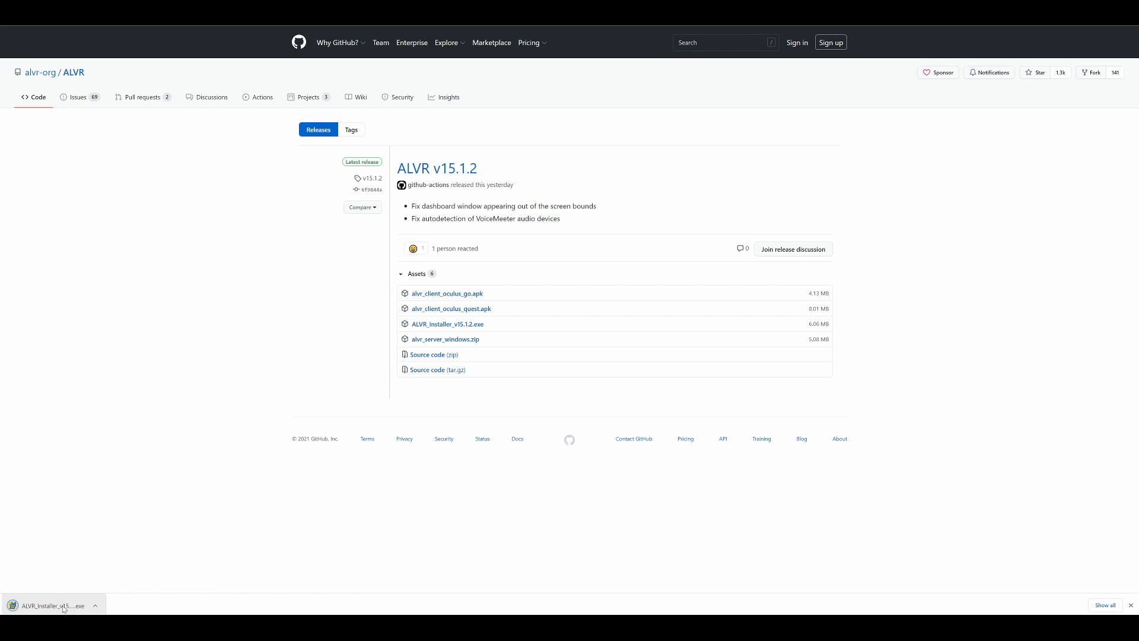
left_click(49, 605)
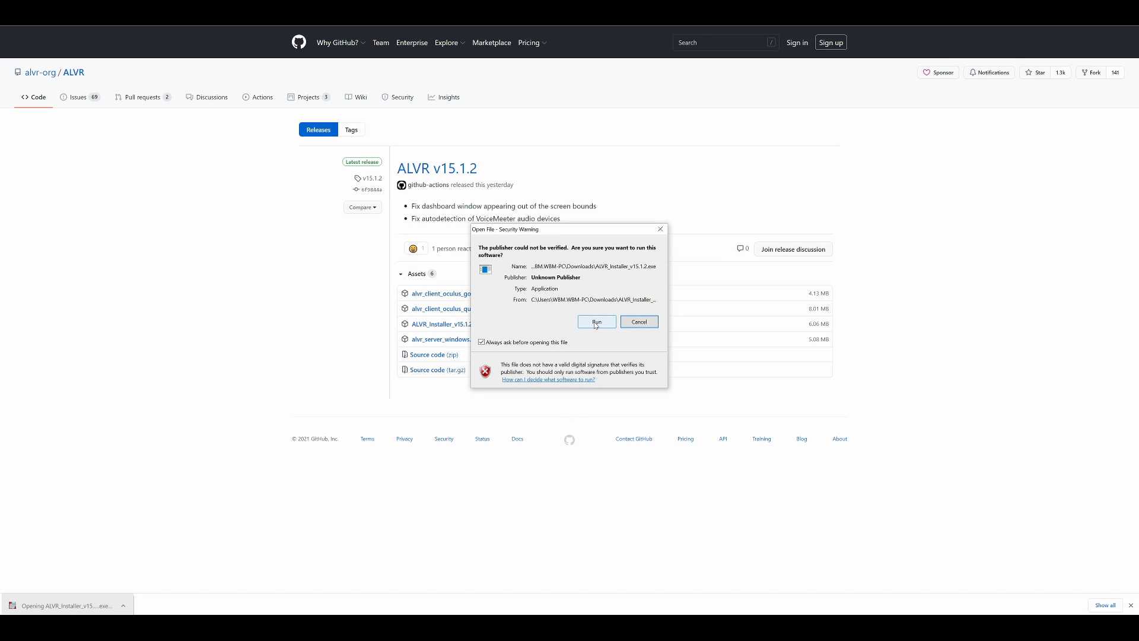
left_click(595, 321)
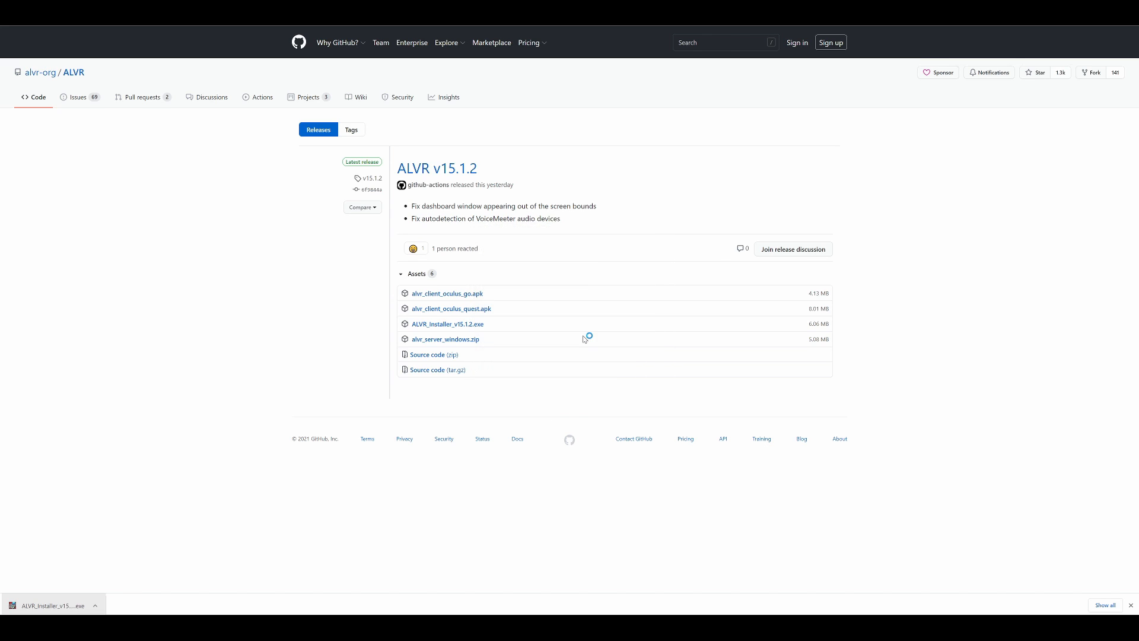
left_click(51, 605)
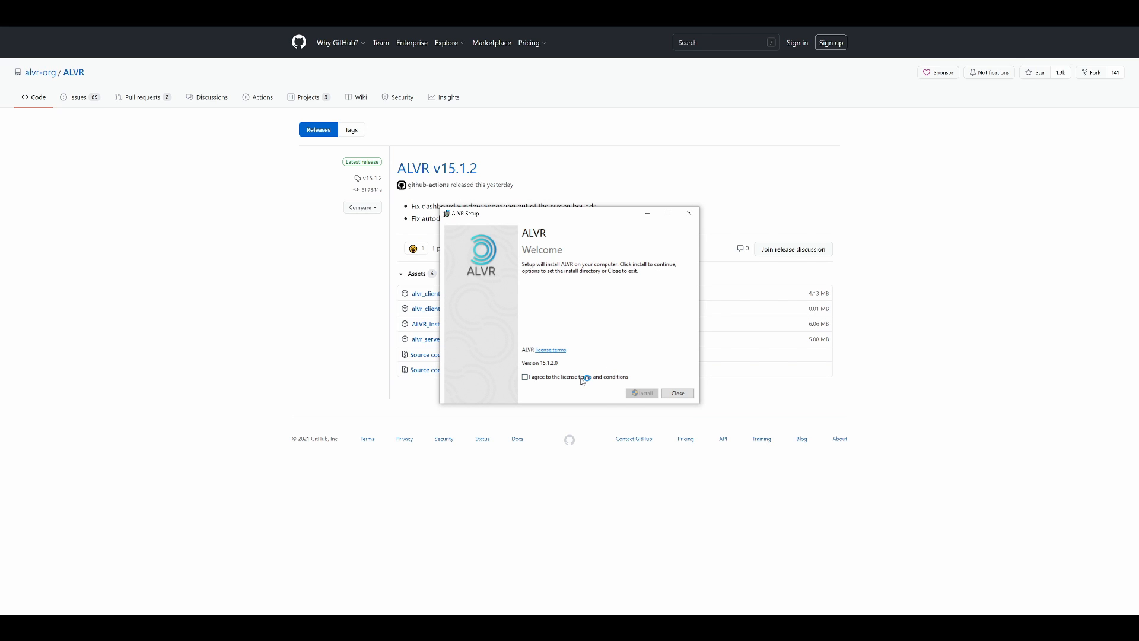
left_click(641, 393)
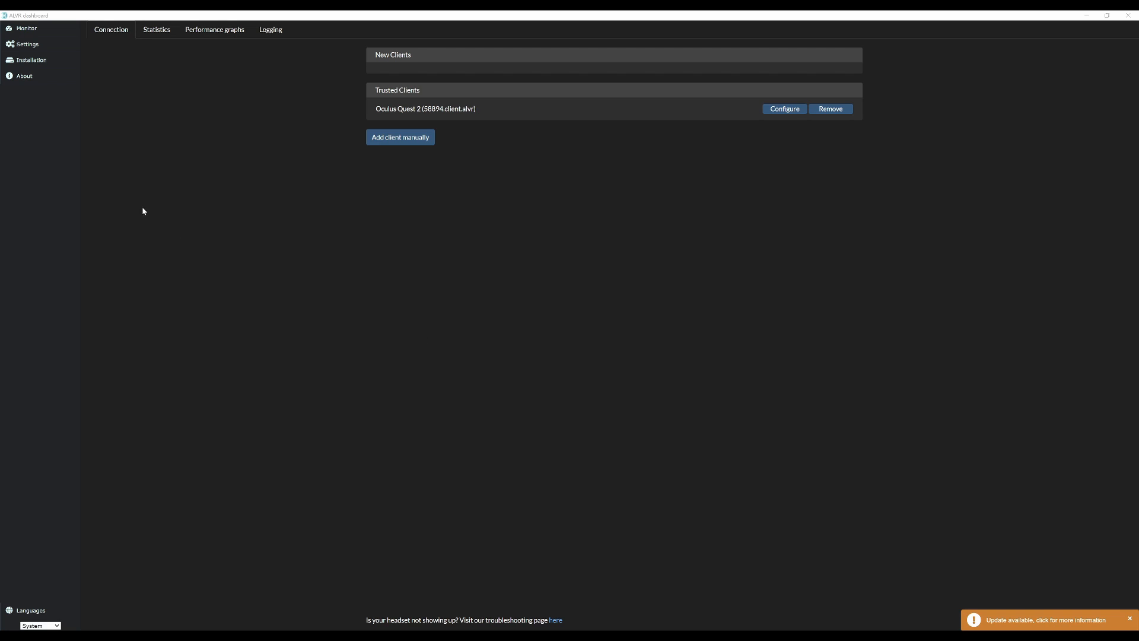
Run the setup wizard past the GPU and VB-Audio Virtual Cable pages to the firewall step.
left_click(31, 59)
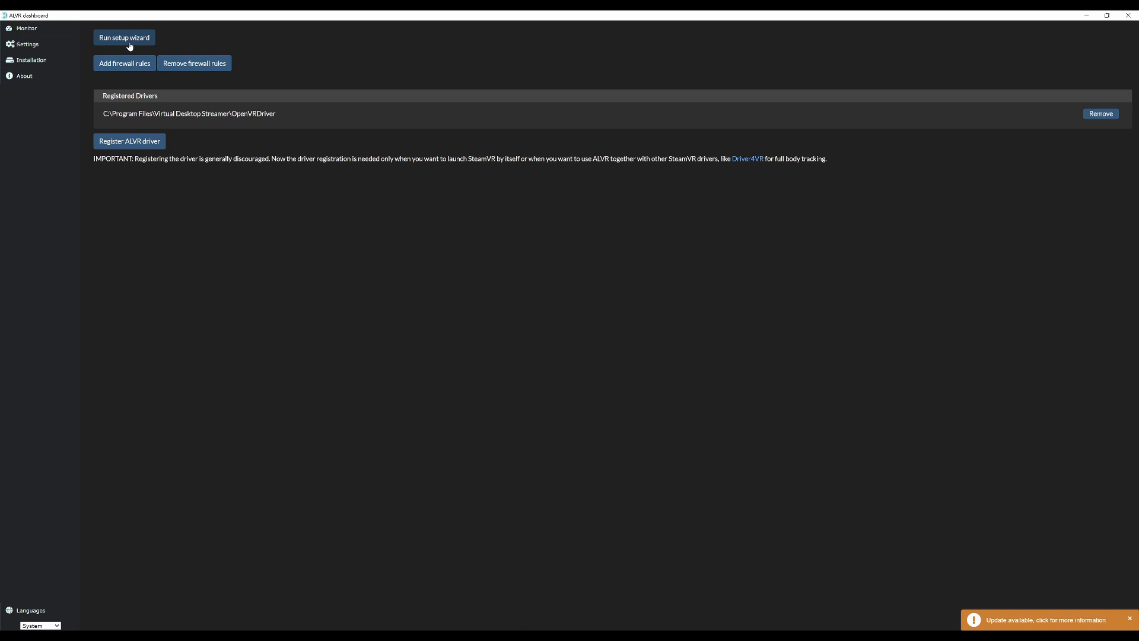
left_click(123, 37)
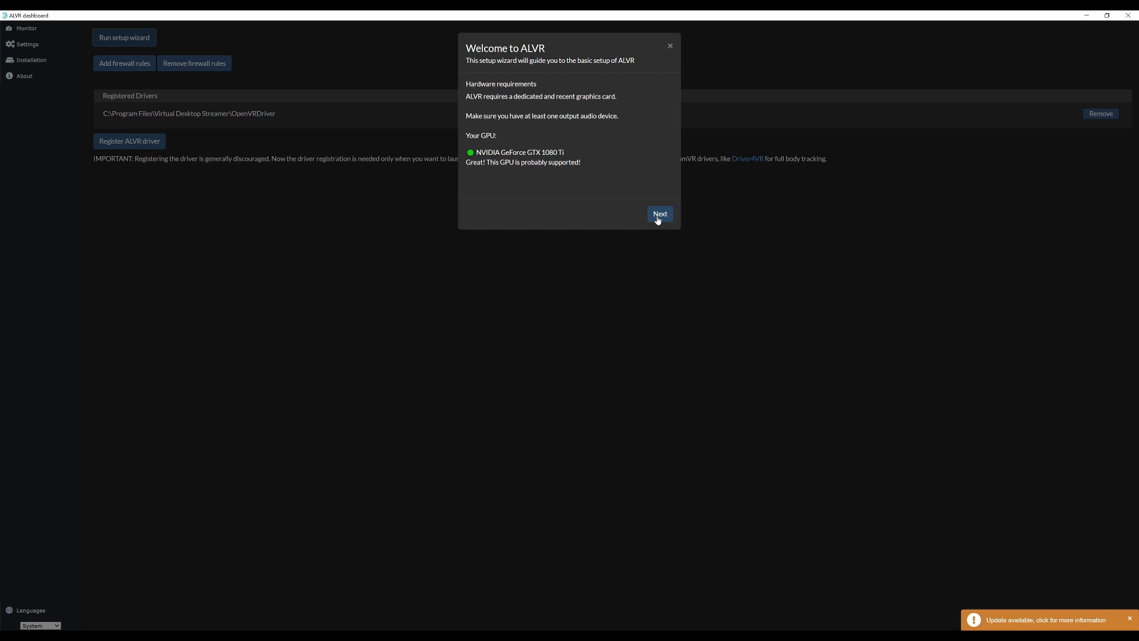
left_click(659, 214)
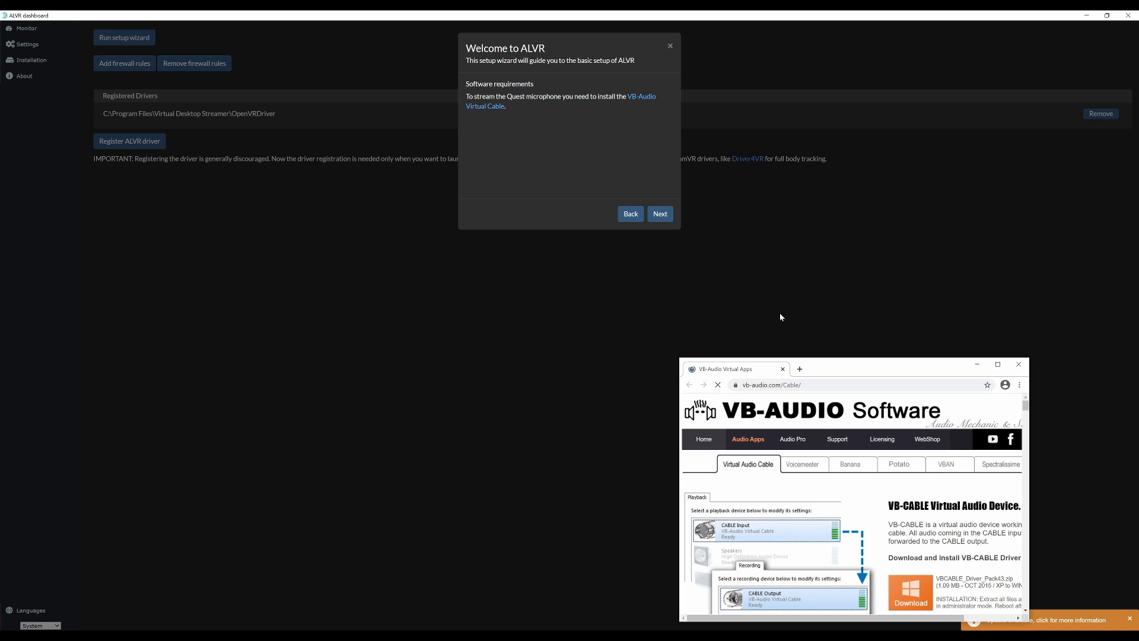
left_click(997, 363)
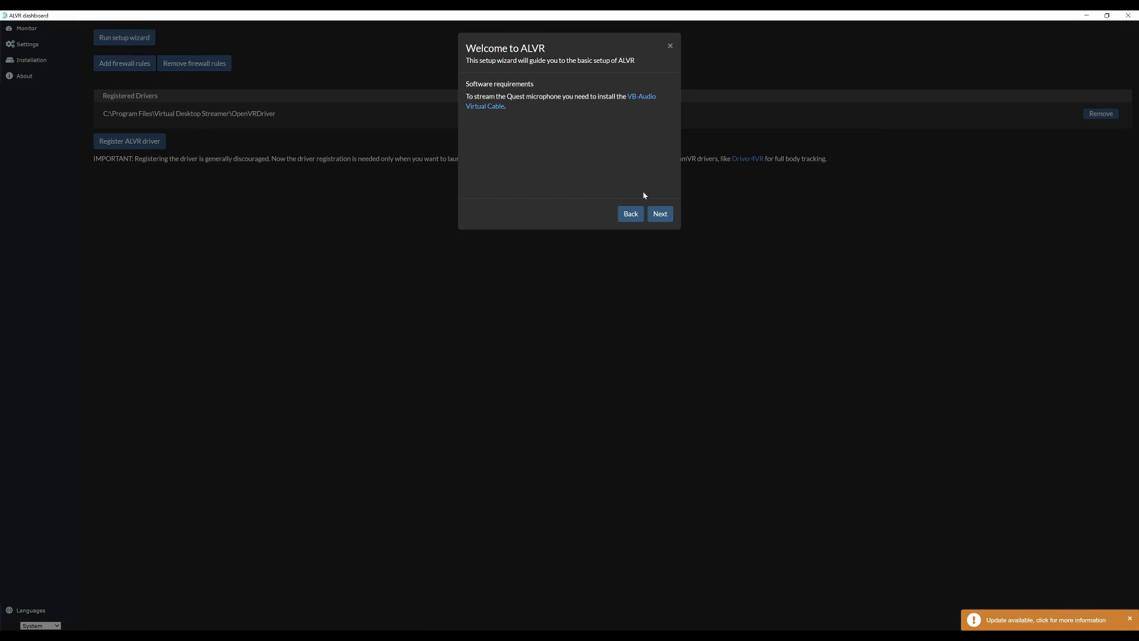
left_click(659, 213)
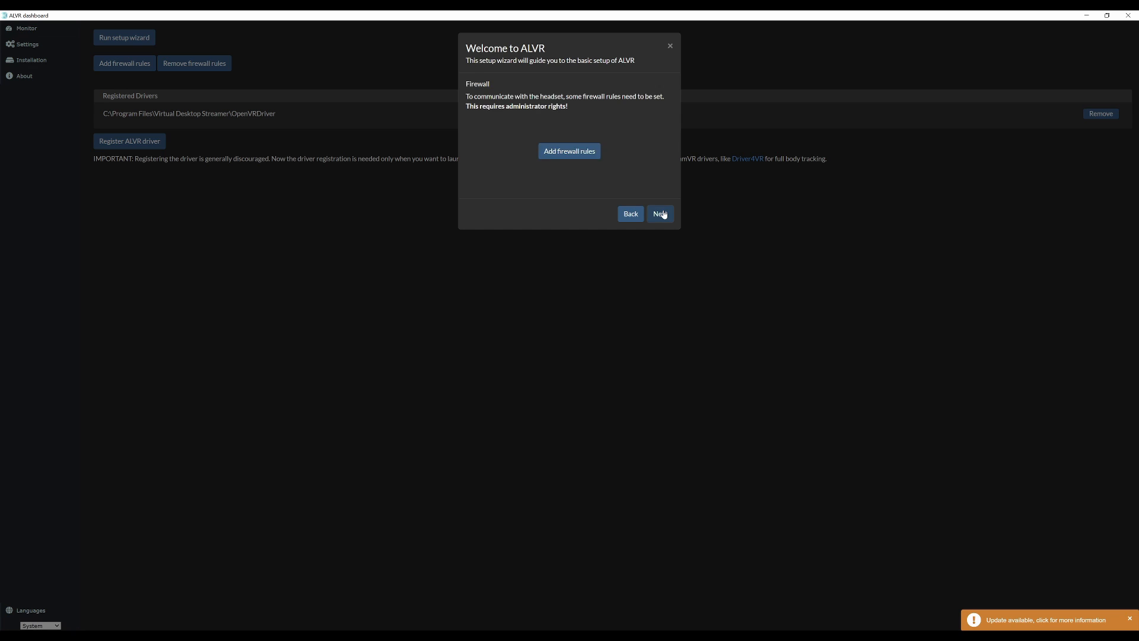
Accept firewall rules, Oculus prediction tracking, Compatibility preset, and skip preset import.
left_click(659, 214)
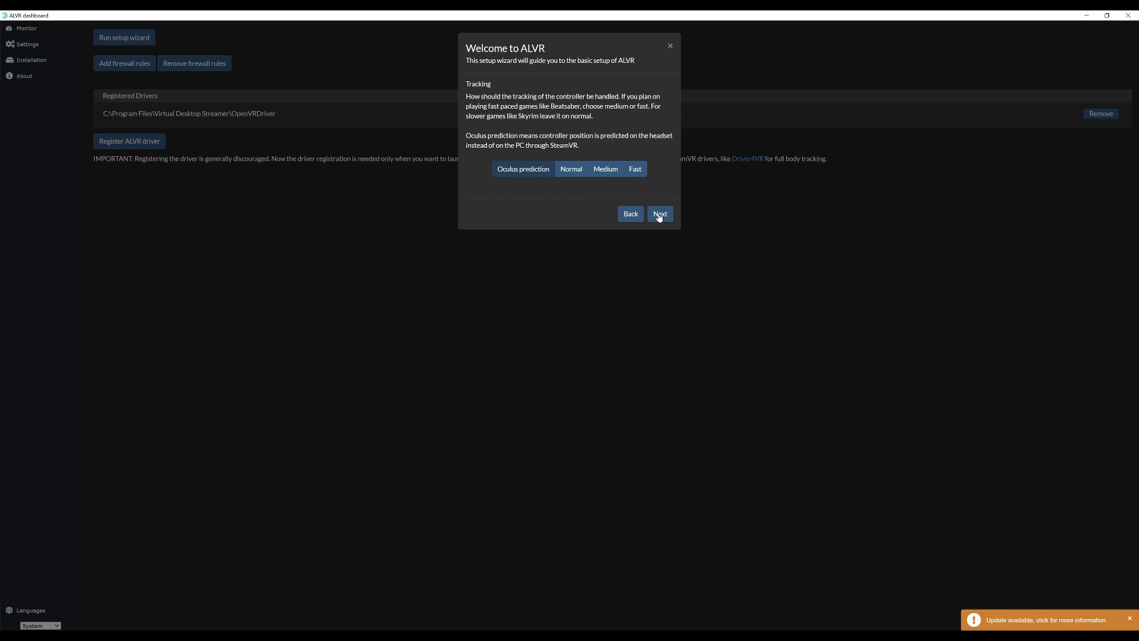
left_click(659, 213)
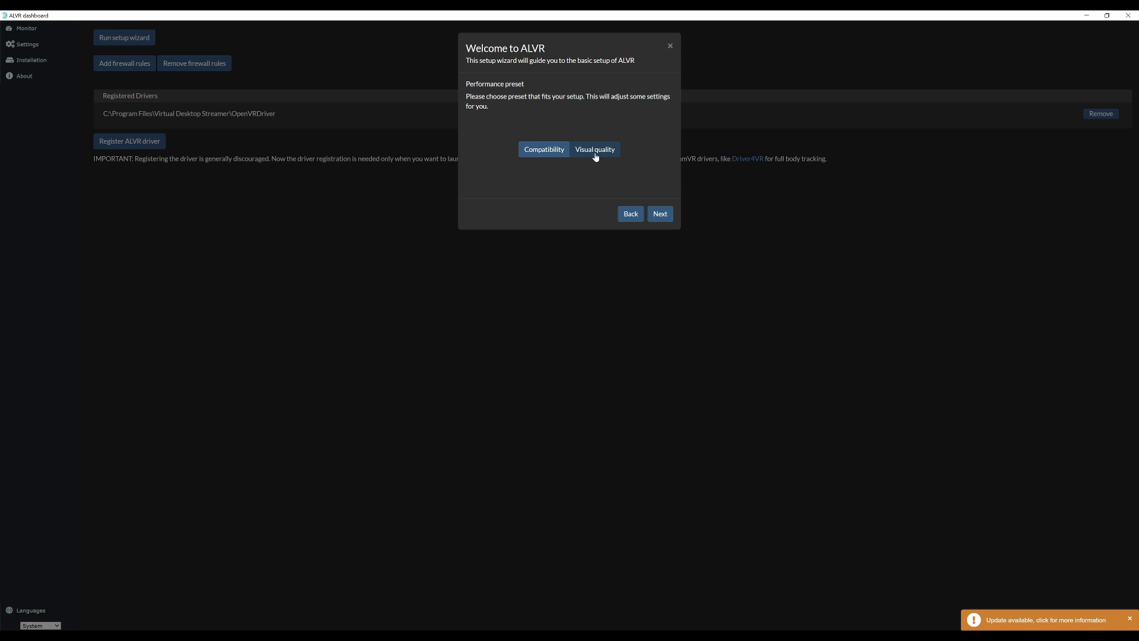
mouse_move(597, 153)
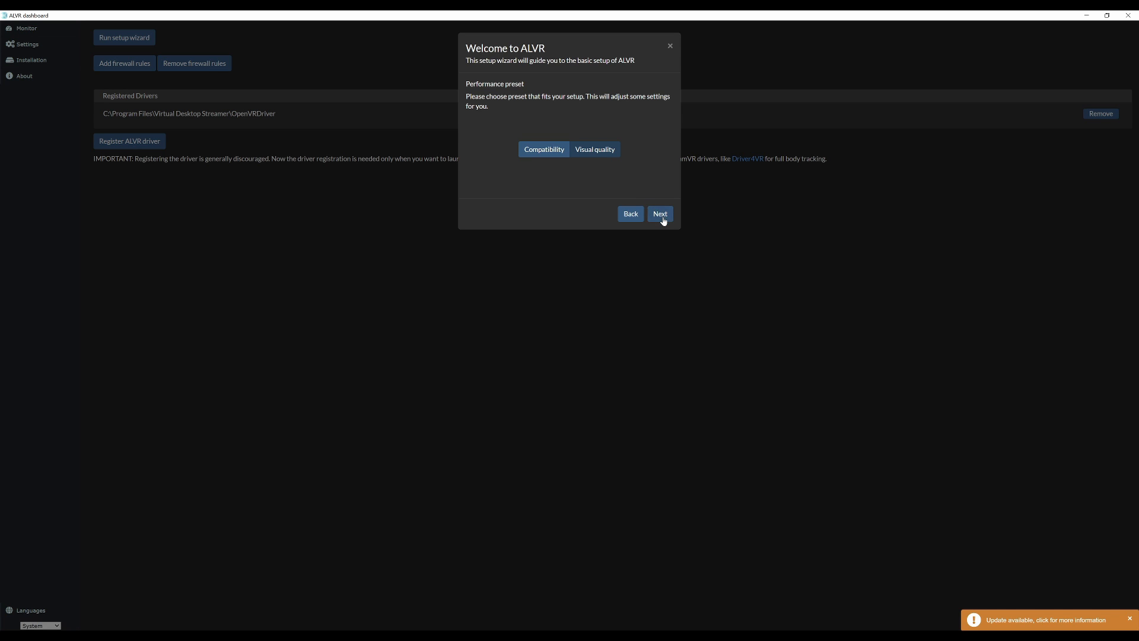
left_click(659, 214)
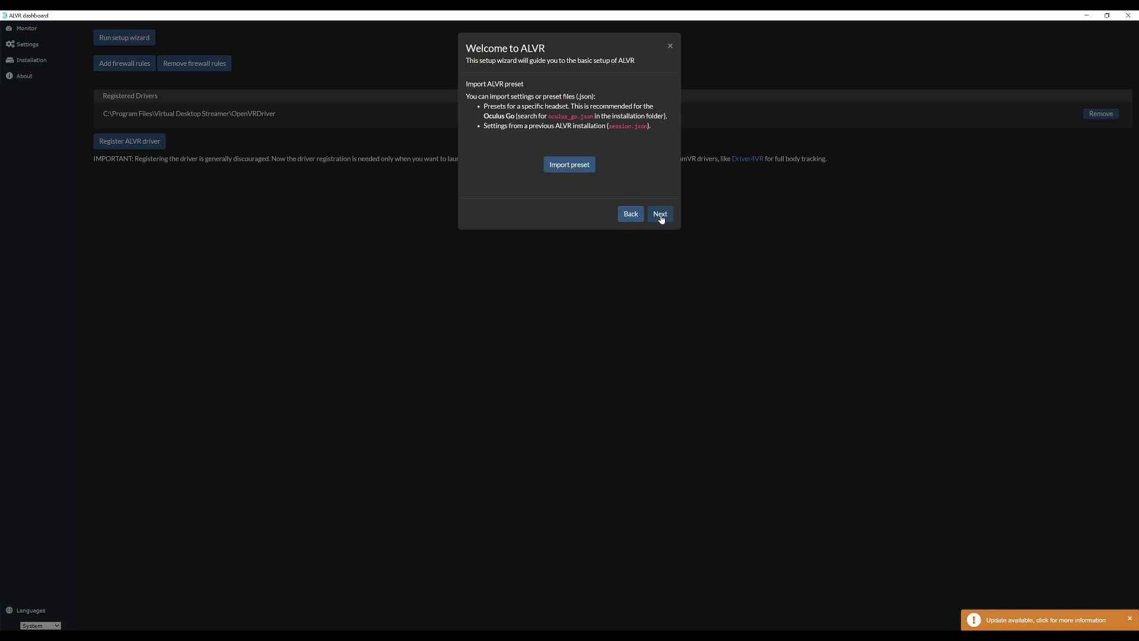
left_click(660, 214)
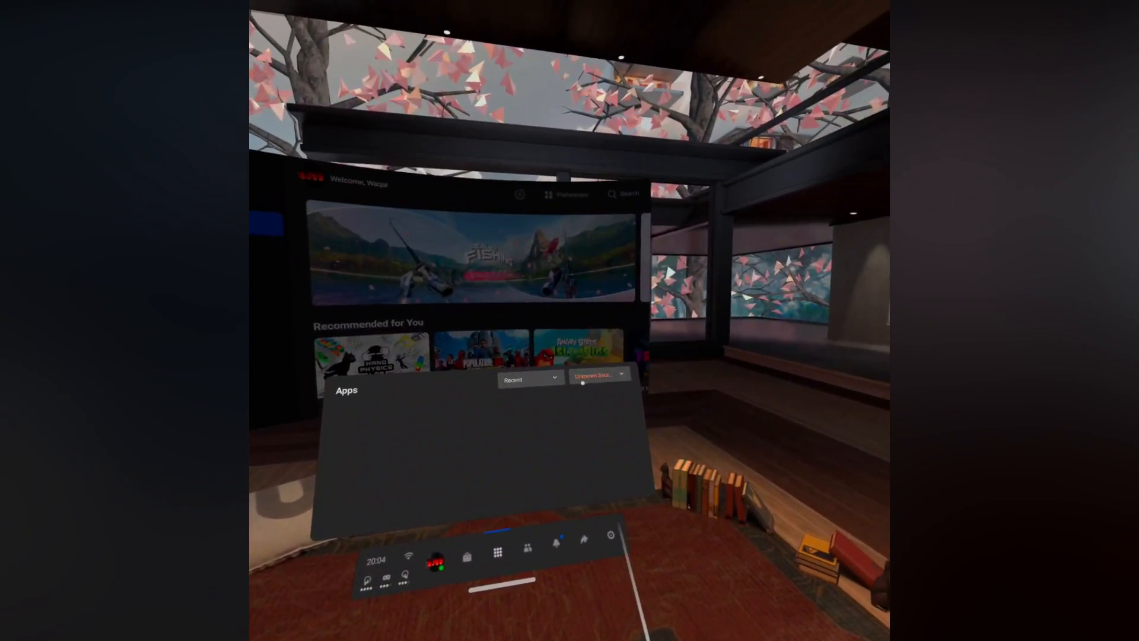
Launch ALVR from the Quest's Unknown Sources and let SteamVR Home load.
left_click(596, 374)
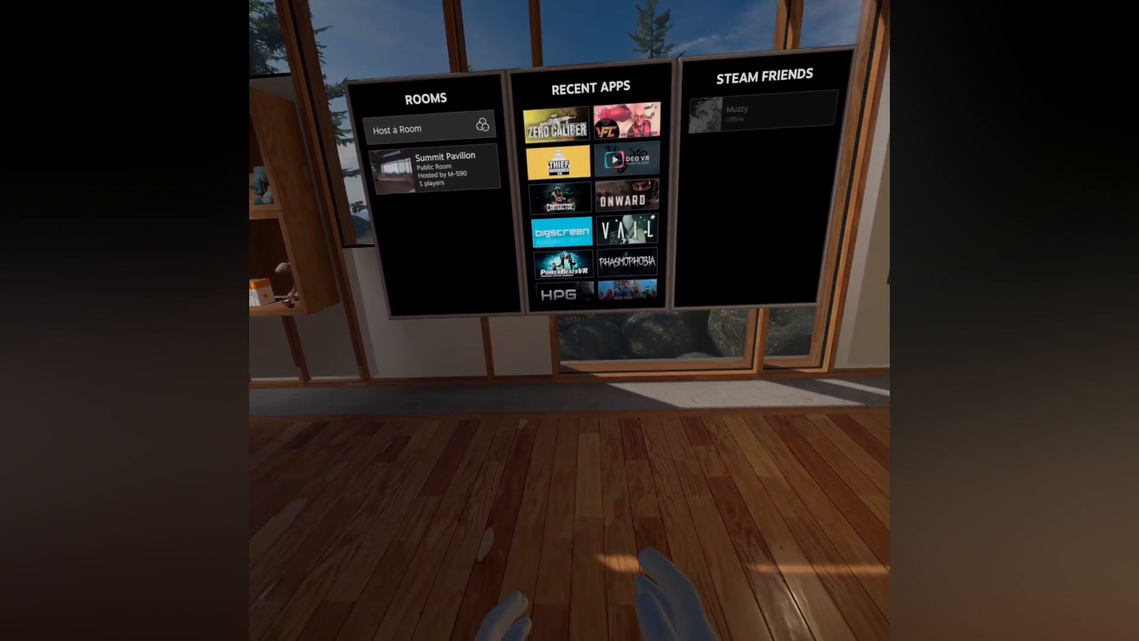
left_click(521, 418)
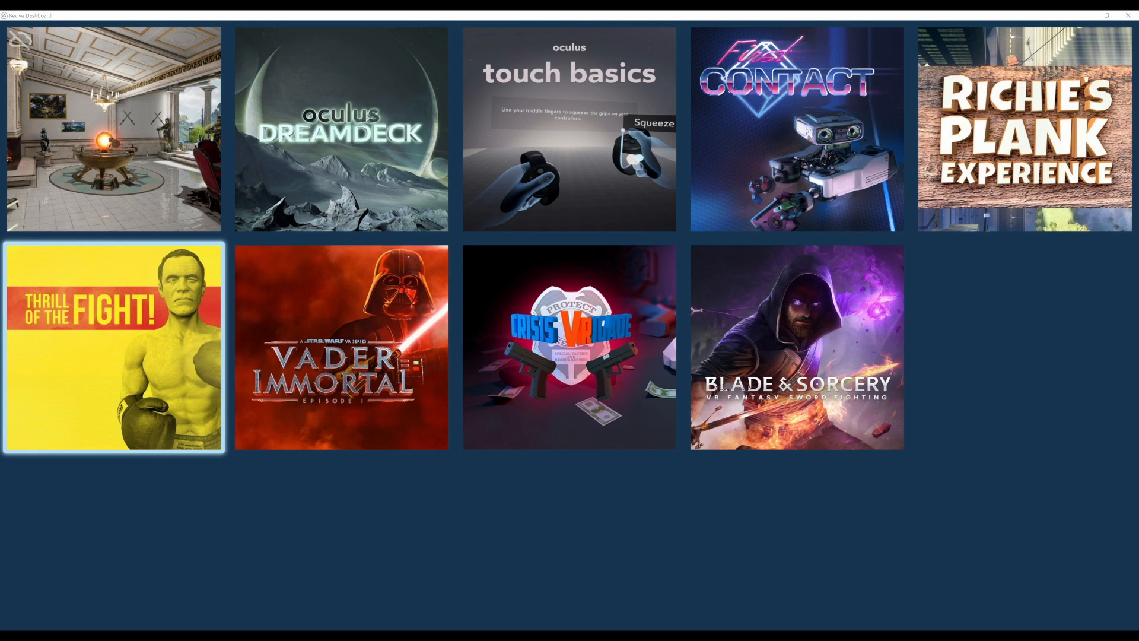
Launch Oculus Dreamdeck from Revive Dashboard, then Zero Caliber VR from SteamVR Recent Apps.
left_click(341, 128)
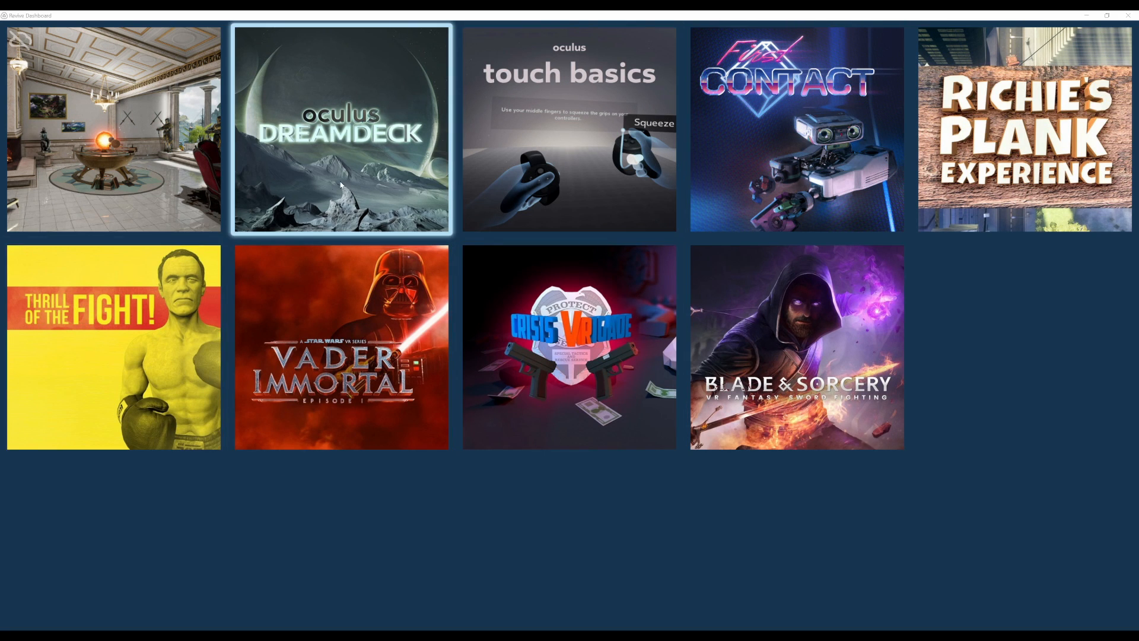
double_click(341, 128)
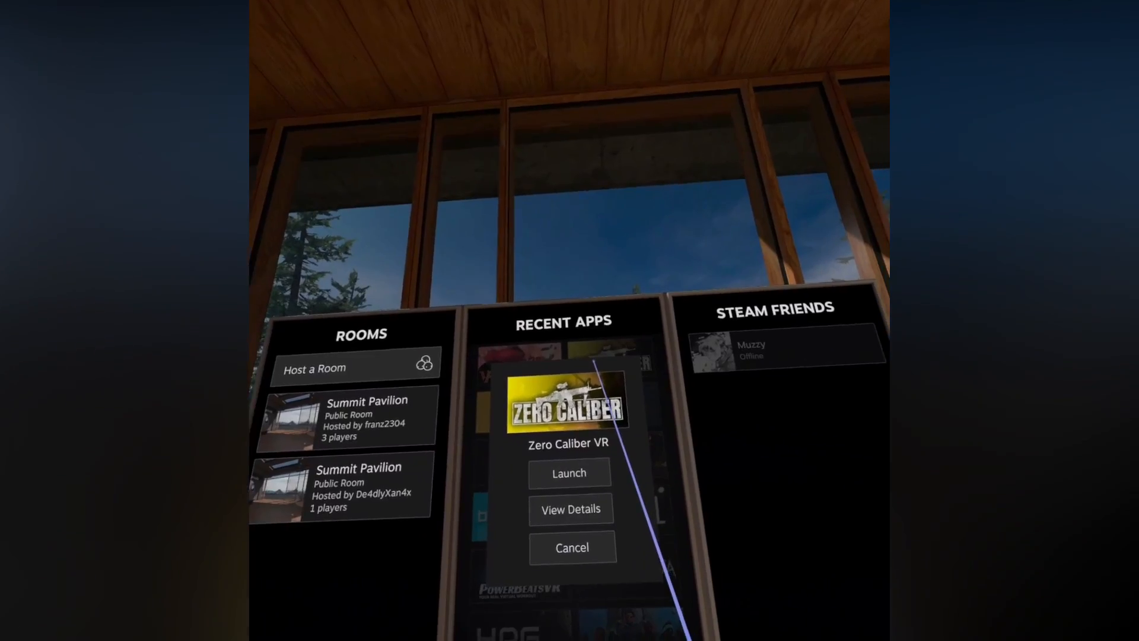
left_click(569, 472)
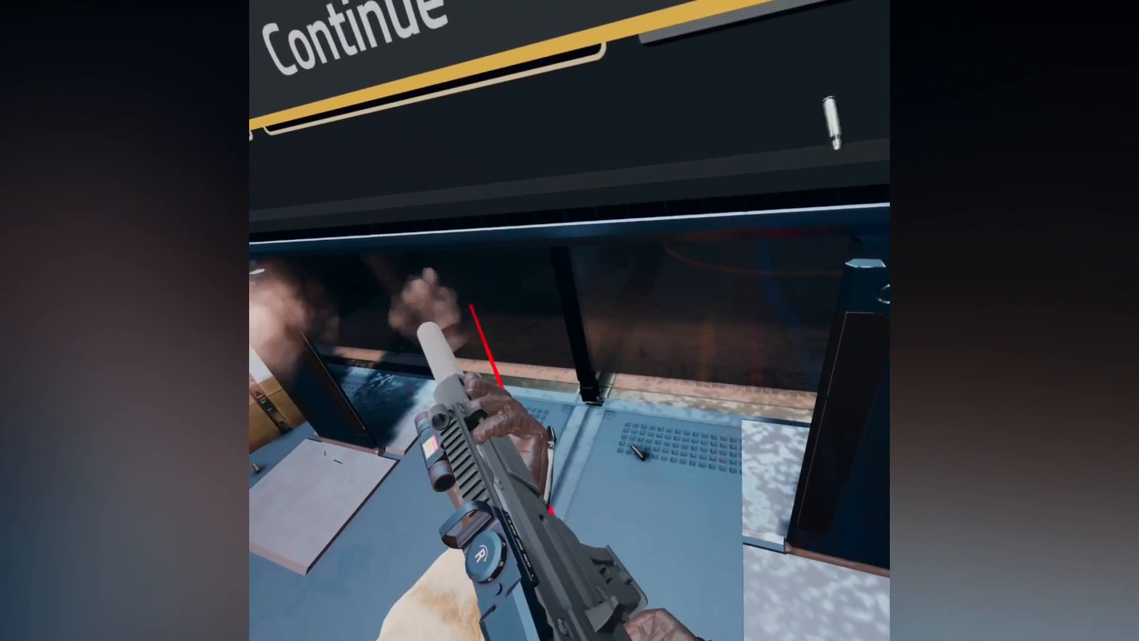